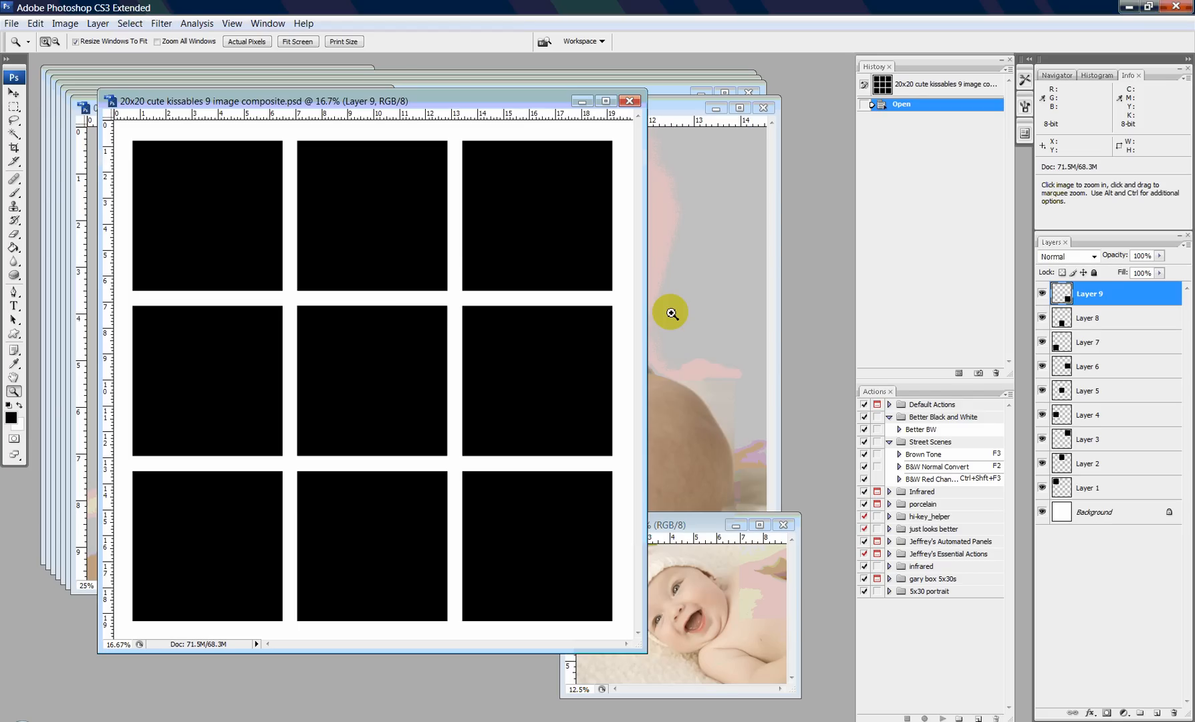
{"action": "mouse_move", "coordinate": [243, 120]}
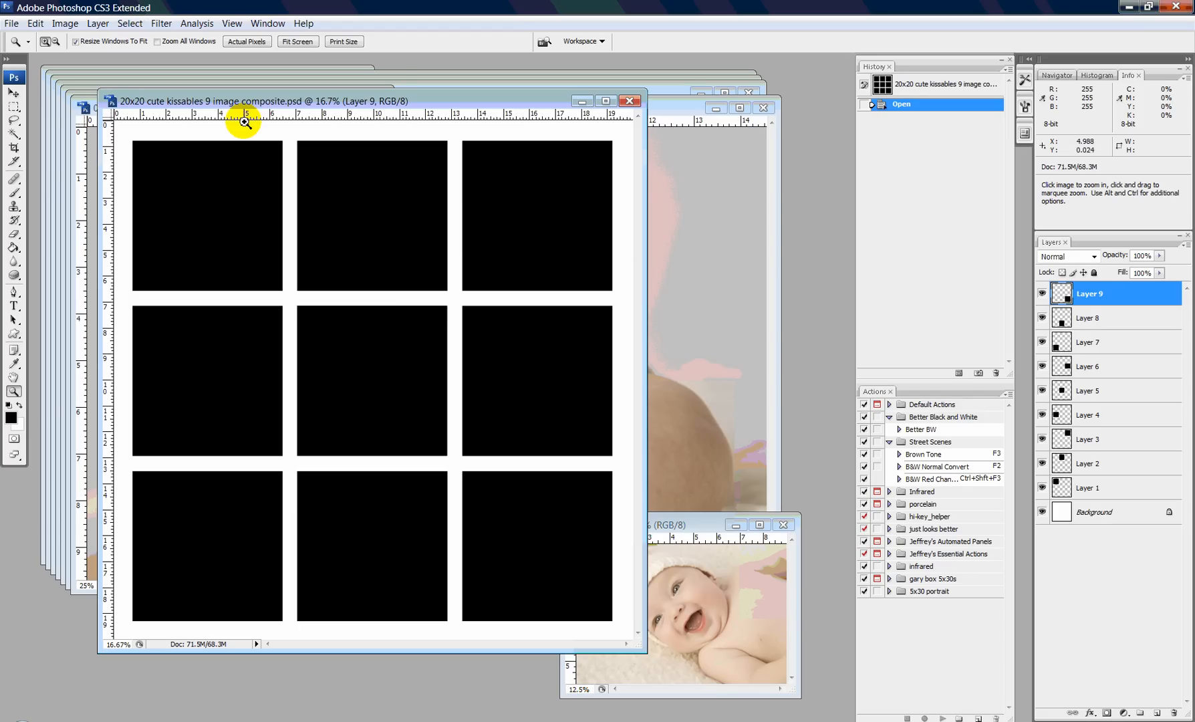
{"action": "mouse_move", "coordinate": [520, 441]}
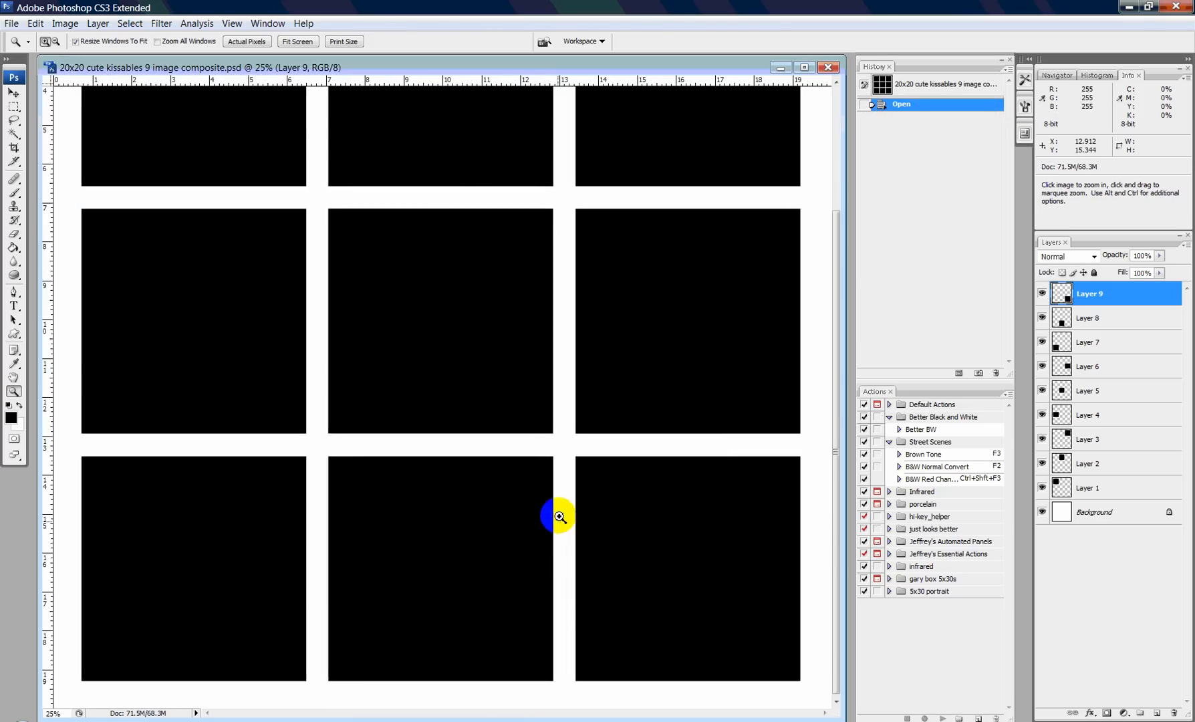
Zoom in on the bottom-right black square until it reaches 66.7% and fills the window.
{"action": "left_click", "coordinate": [559, 517]}
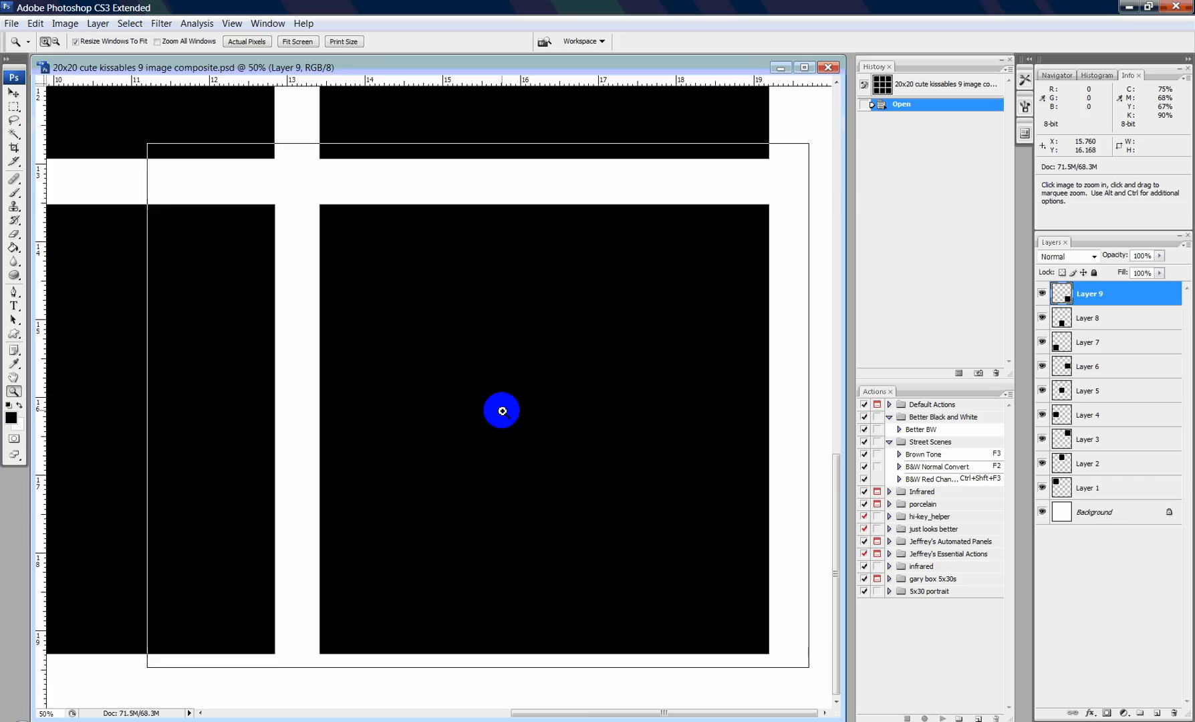
{"action": "left_click", "coordinate": [502, 410]}
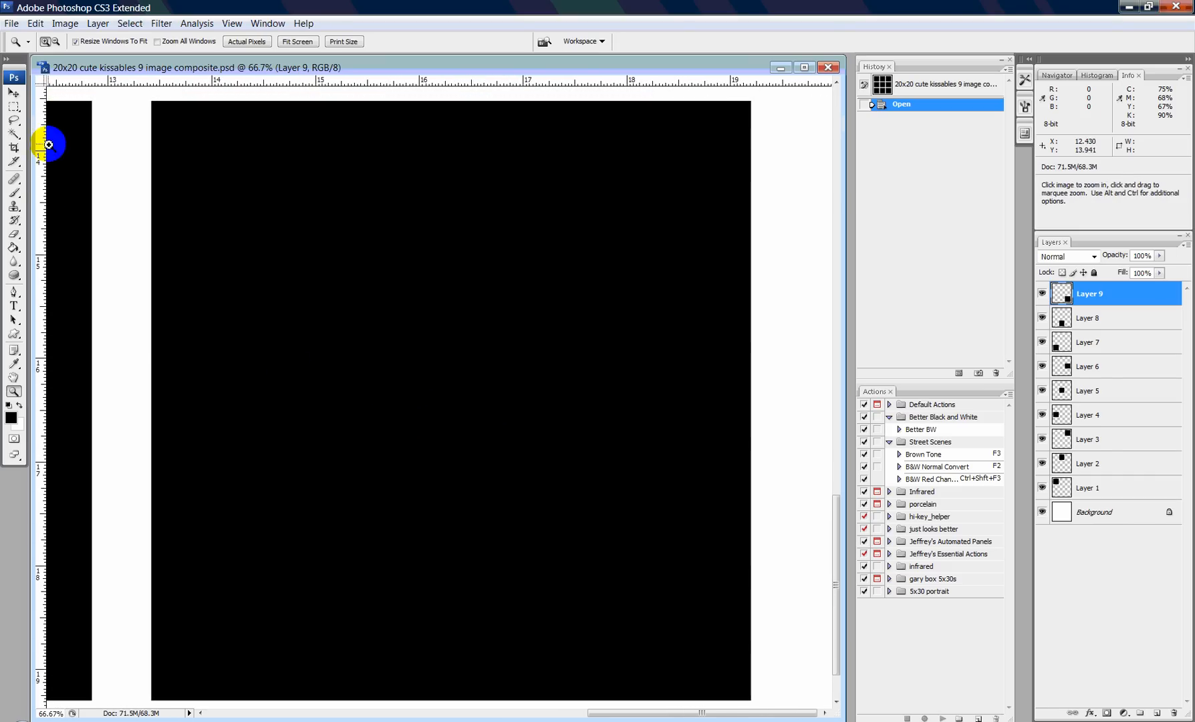
Activate the Rectangular Marquee tool to mark the bottom-right square.
{"action": "left_click", "coordinate": [13, 93]}
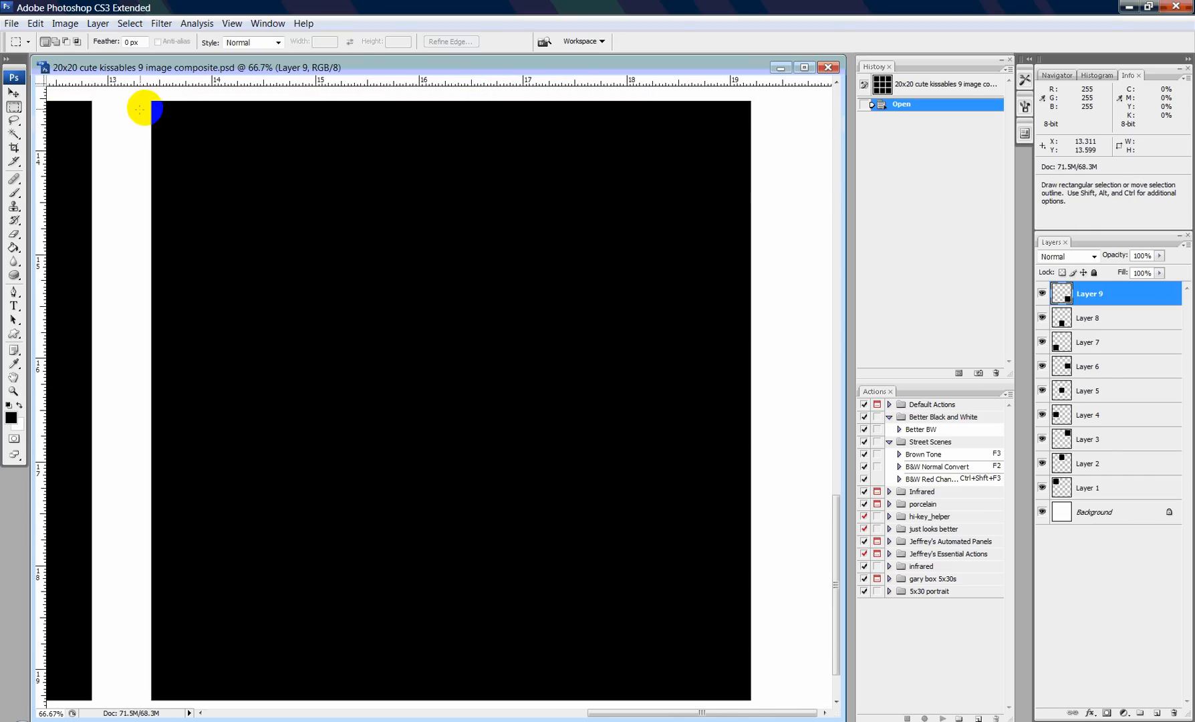
{"action": "mouse_move", "coordinate": [150, 110]}
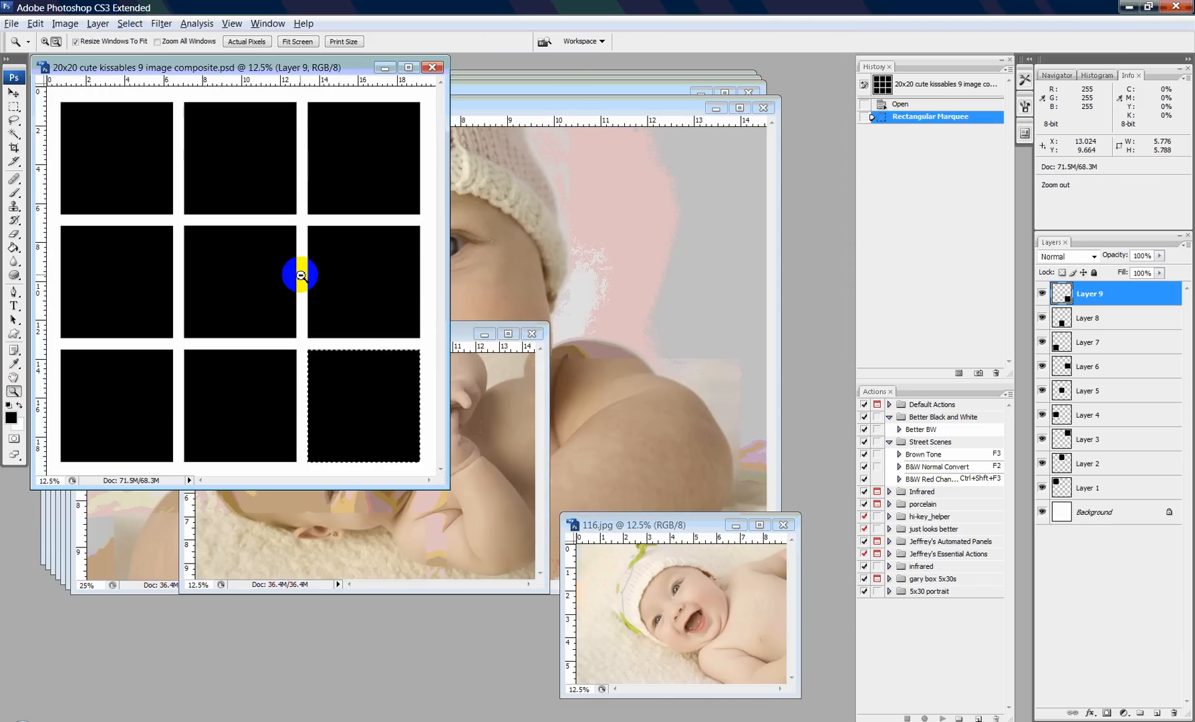
Bring 116.jpg forward and select the entire baby photo with Select > All.
{"action": "left_click", "coordinate": [13, 95]}
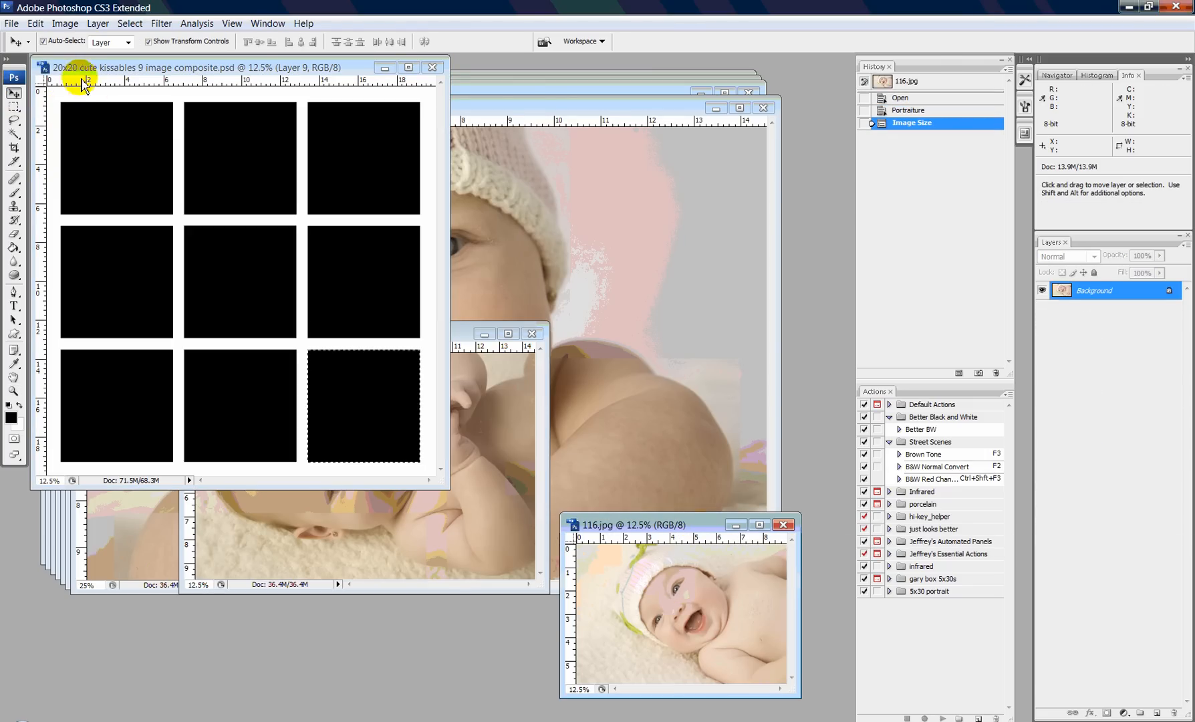
{"action": "left_click", "coordinate": [128, 23]}
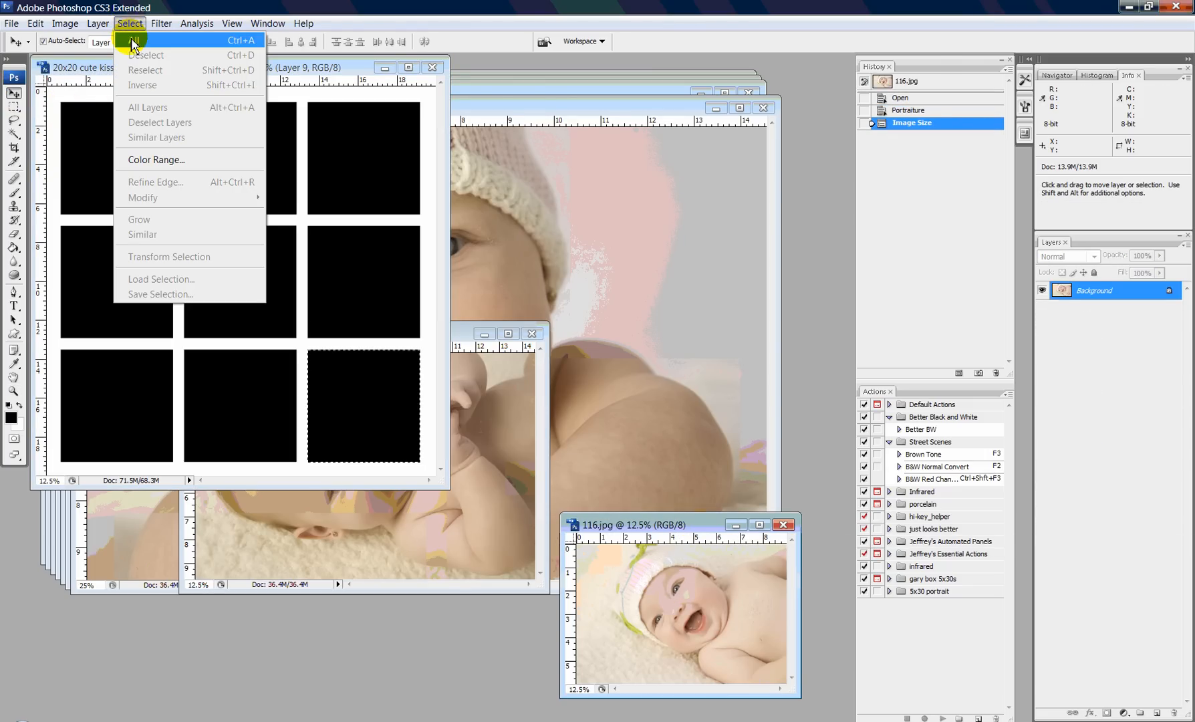
{"action": "left_click", "coordinate": [35, 23]}
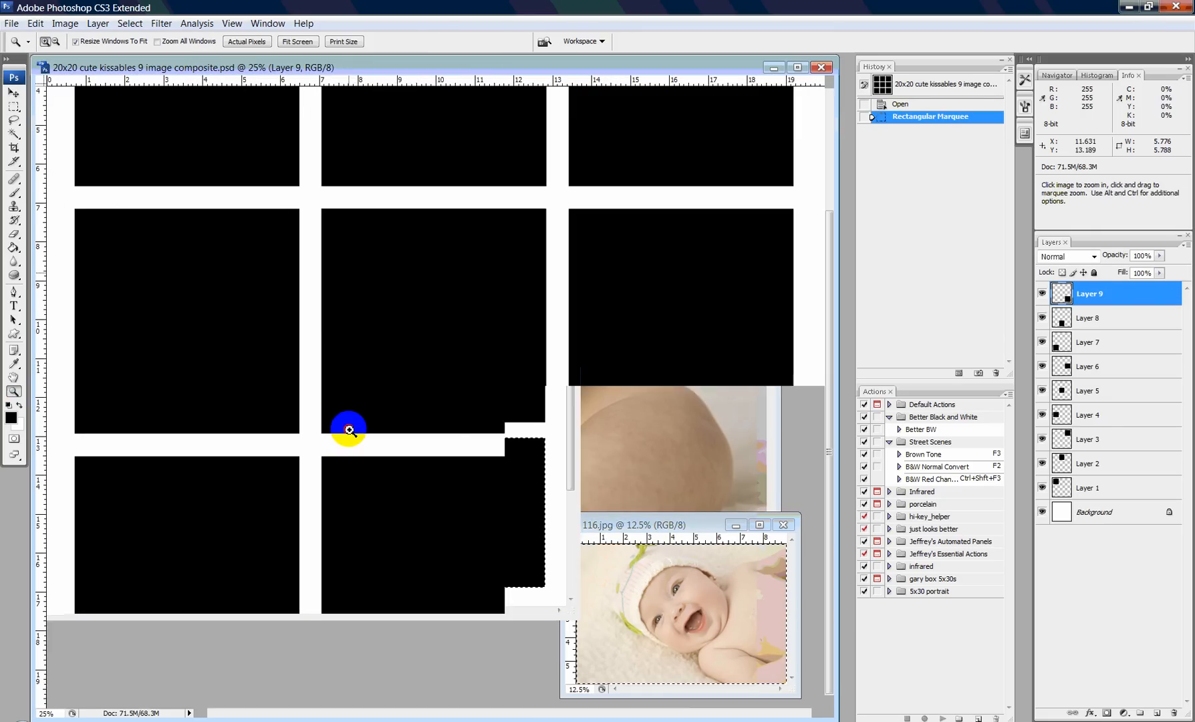
Paste Into the selected square as a masked layer and ready the Move tool.
{"action": "left_click", "coordinate": [784, 524]}
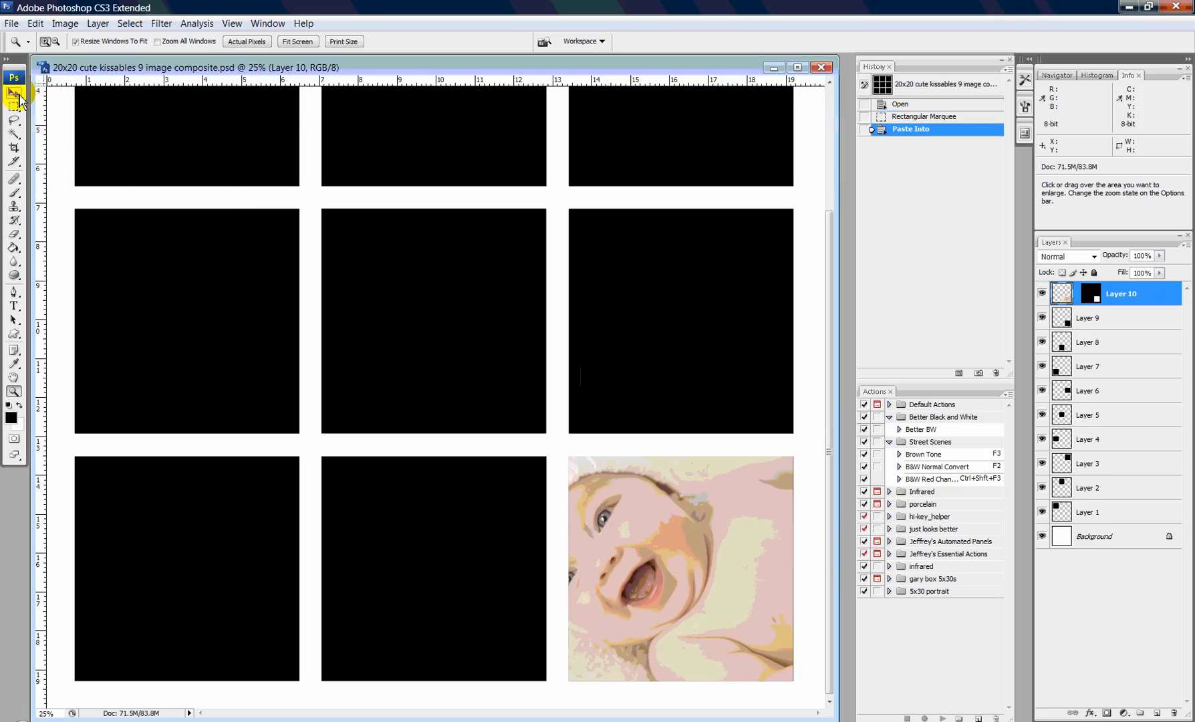
{"action": "left_click", "coordinate": [13, 93]}
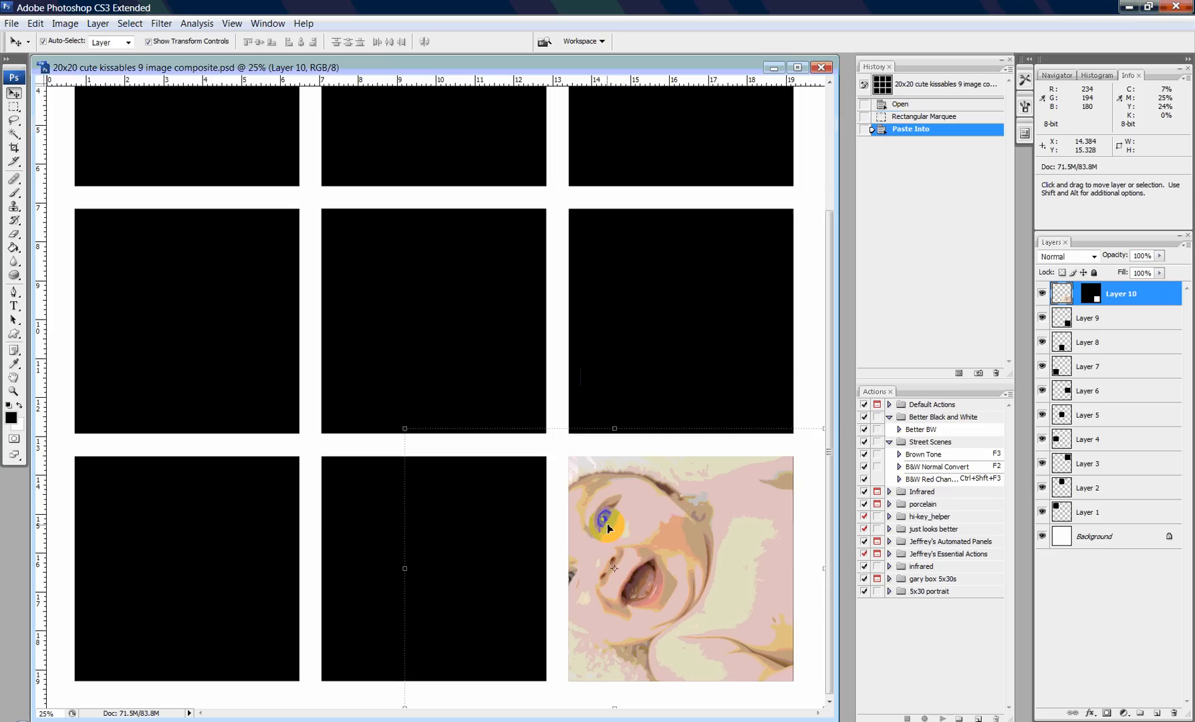